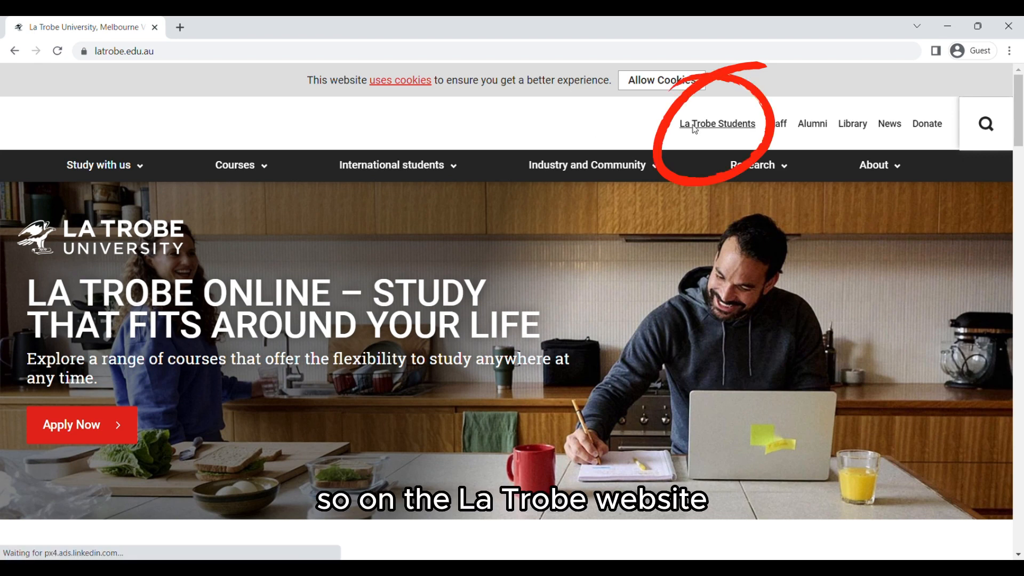
Go from Students through Help and Support and Student IT Support to Software downloads.
{"action": "left_click", "coordinate": [717, 123]}
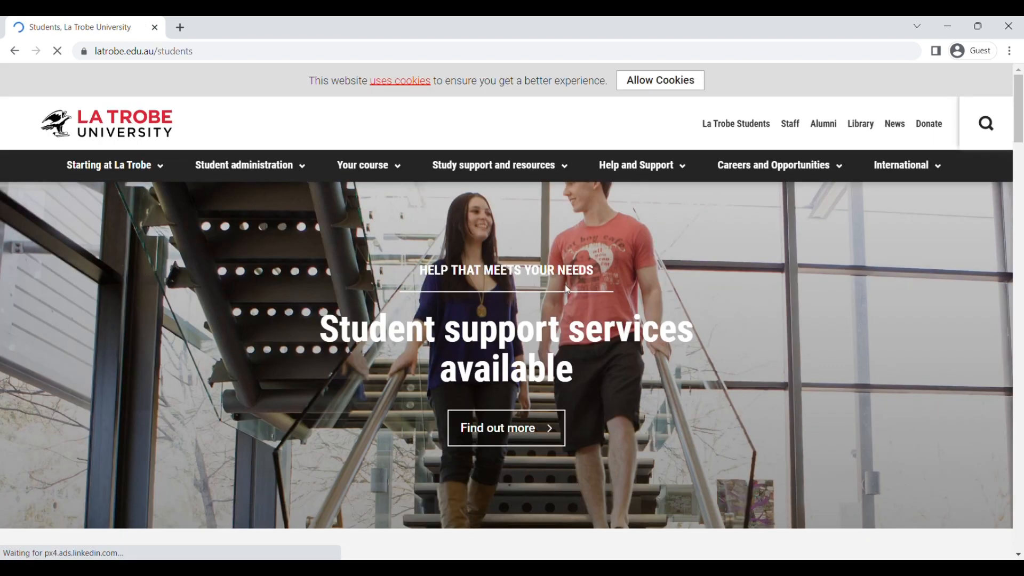
{"action": "scroll", "scroll_direction": "down", "scroll_amount": 3}
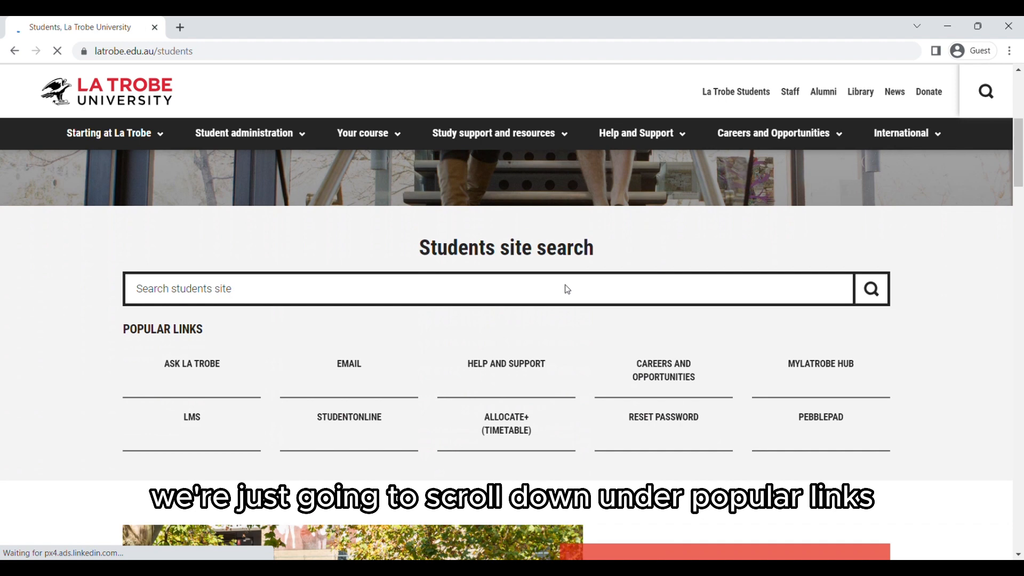
{"action": "left_click", "coordinate": [506, 363]}
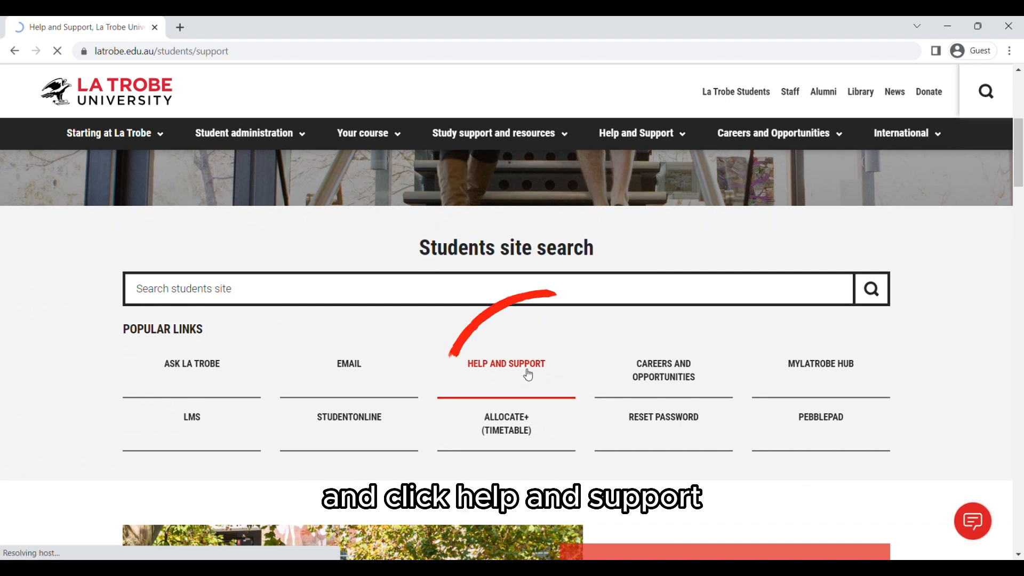
{"action": "left_click", "coordinate": [507, 364]}
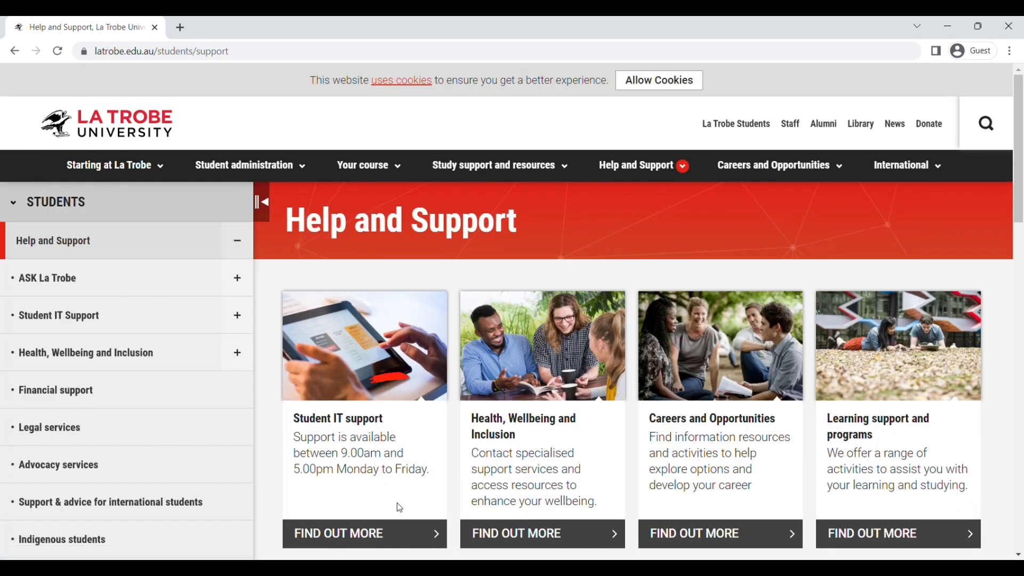
{"action": "left_click", "coordinate": [59, 315]}
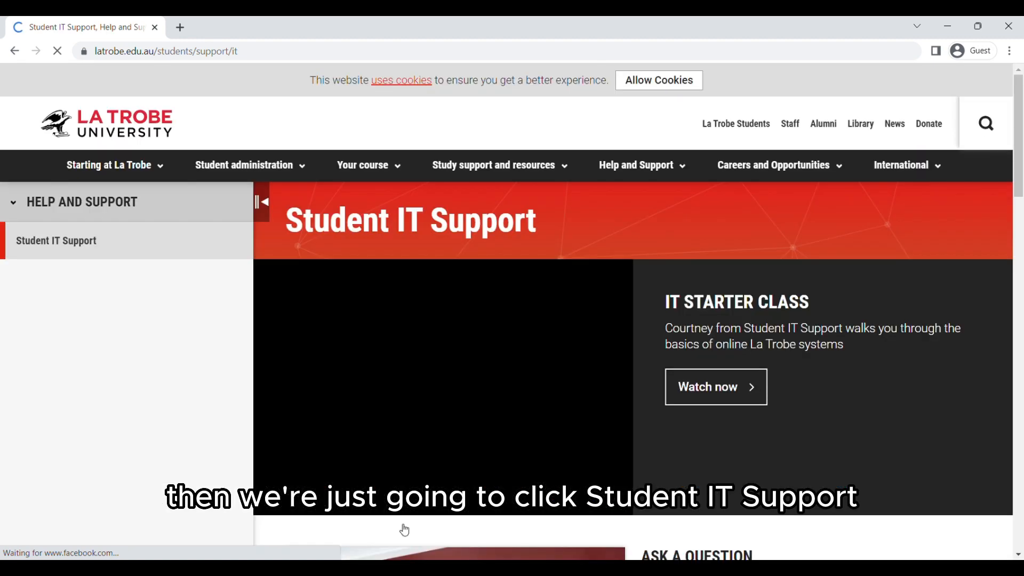
{"action": "left_click", "coordinate": [55, 240]}
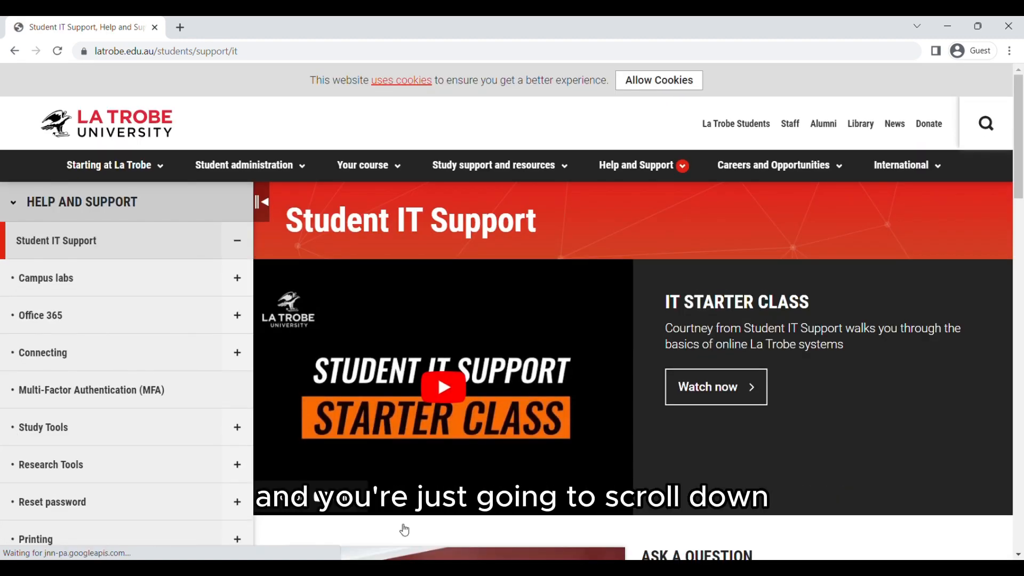
{"action": "scroll", "scroll_direction": "down", "scroll_amount": 3}
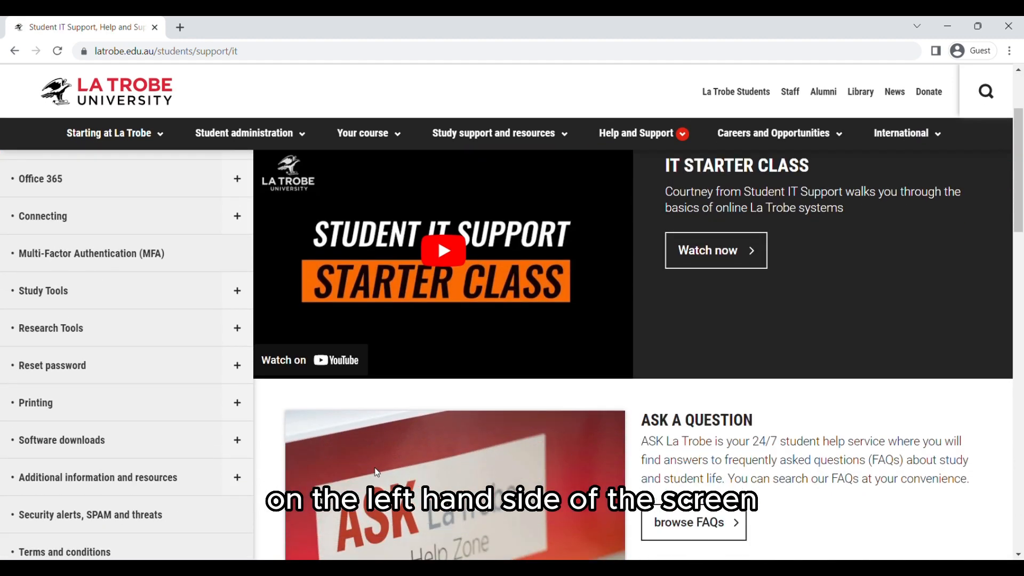
{"action": "left_click", "coordinate": [61, 440]}
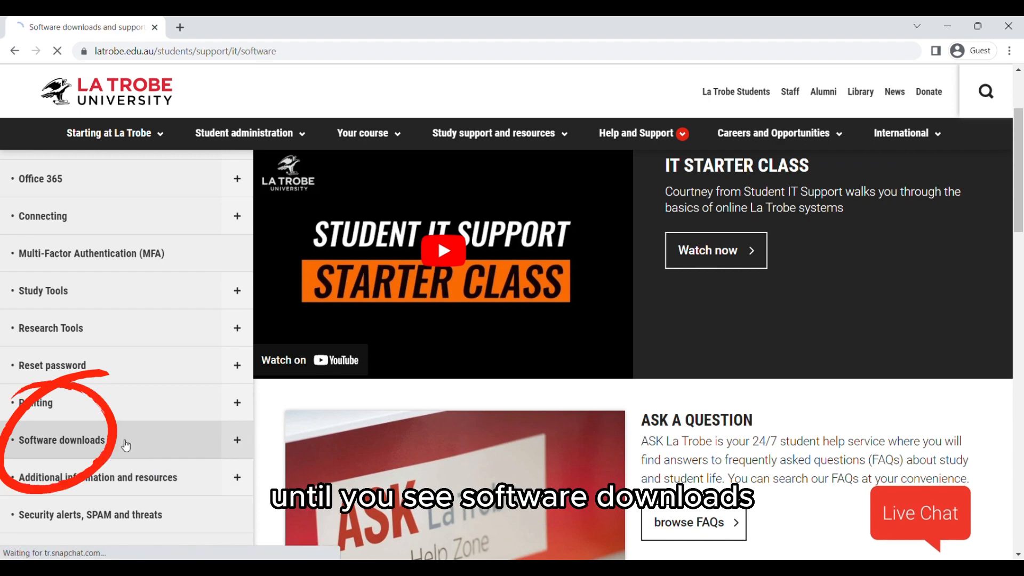
Open the EndNote (X9, 20 & 21) page under La Trobe Software and follow 'Download EndNote 20'.
{"action": "left_click", "coordinate": [62, 440]}
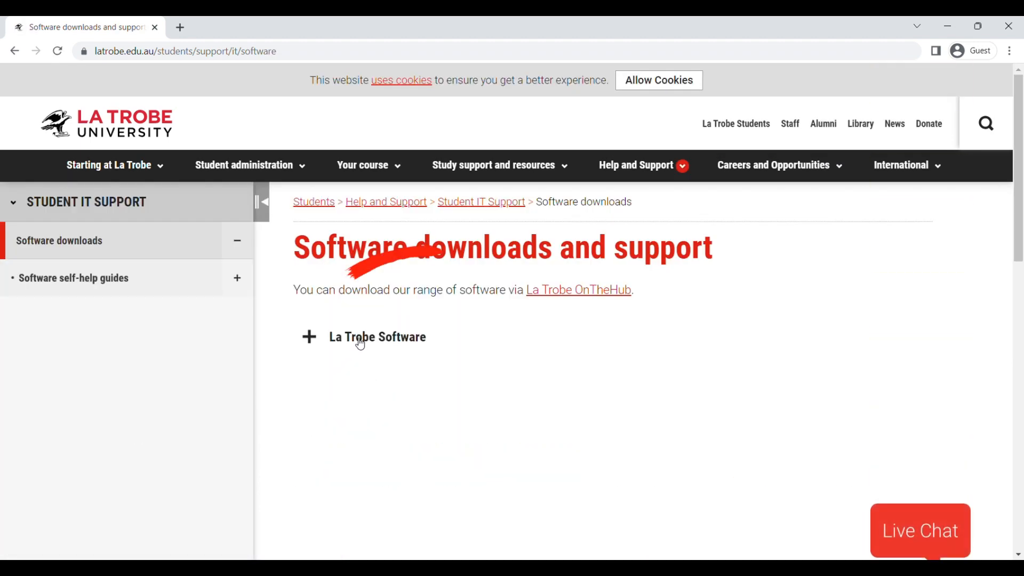
{"action": "left_click", "coordinate": [309, 336]}
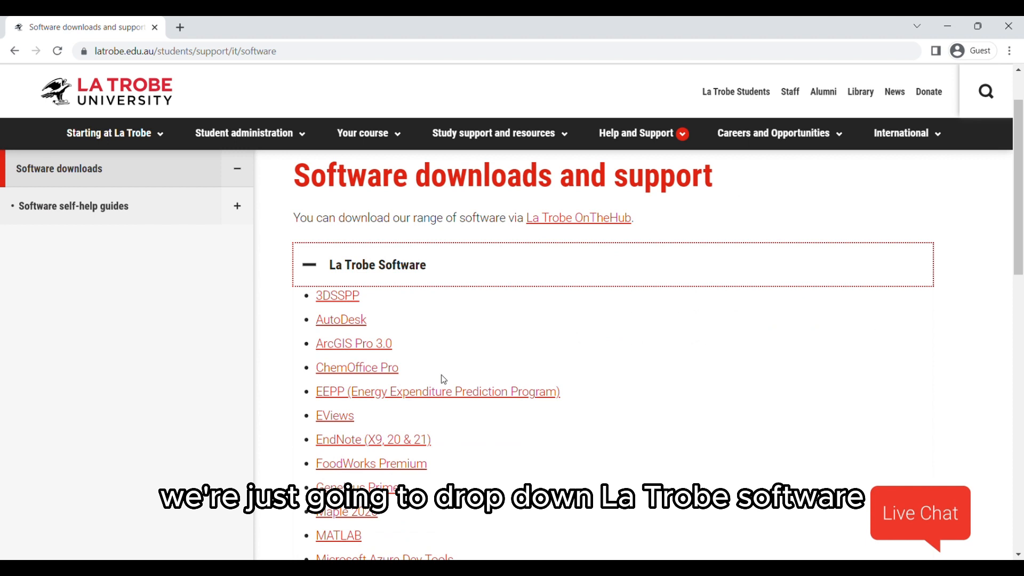
{"action": "mouse_move", "coordinate": [371, 441]}
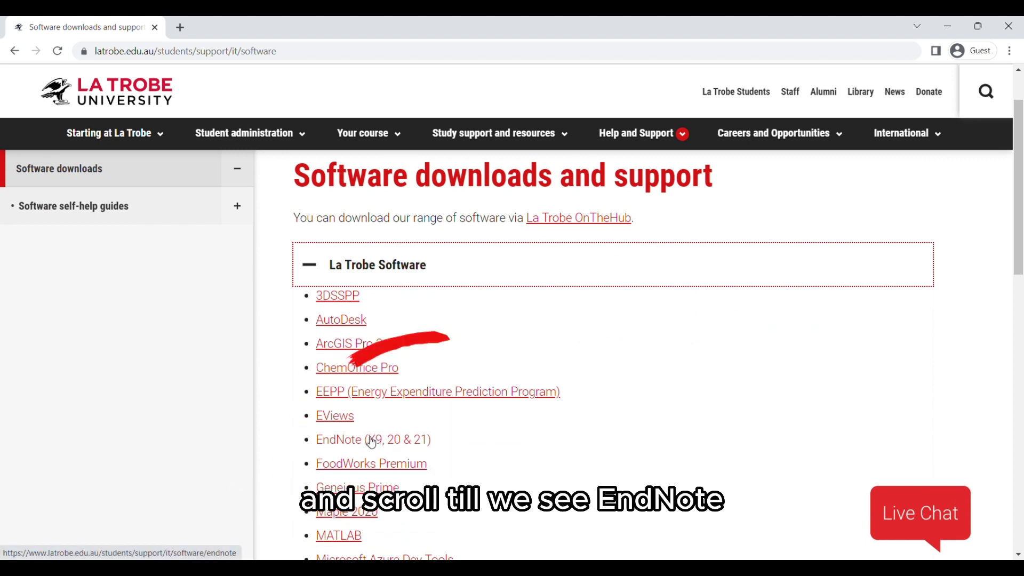
{"action": "left_click", "coordinate": [339, 439]}
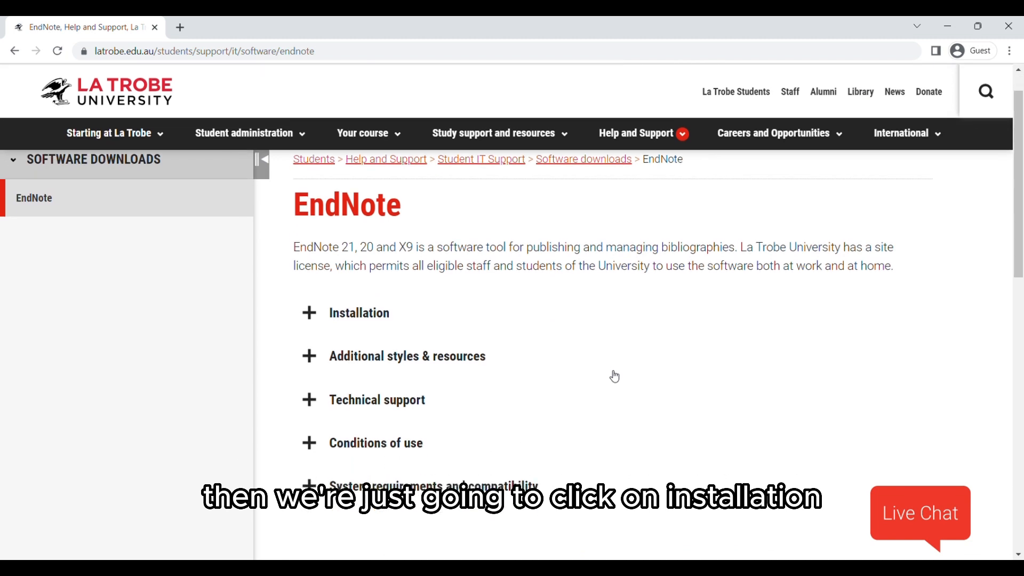
{"action": "left_click", "coordinate": [359, 313]}
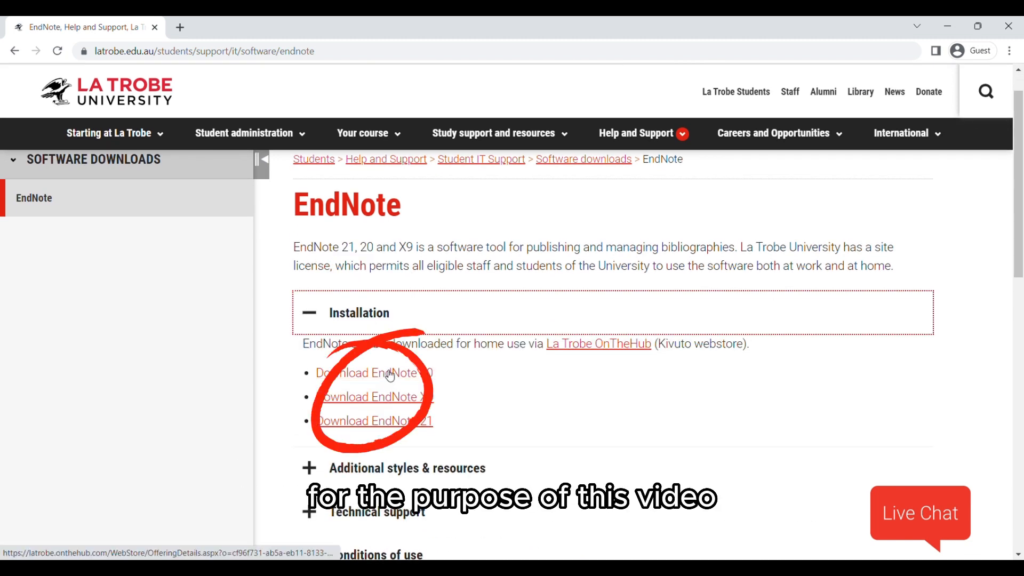
{"action": "left_click", "coordinate": [389, 373]}
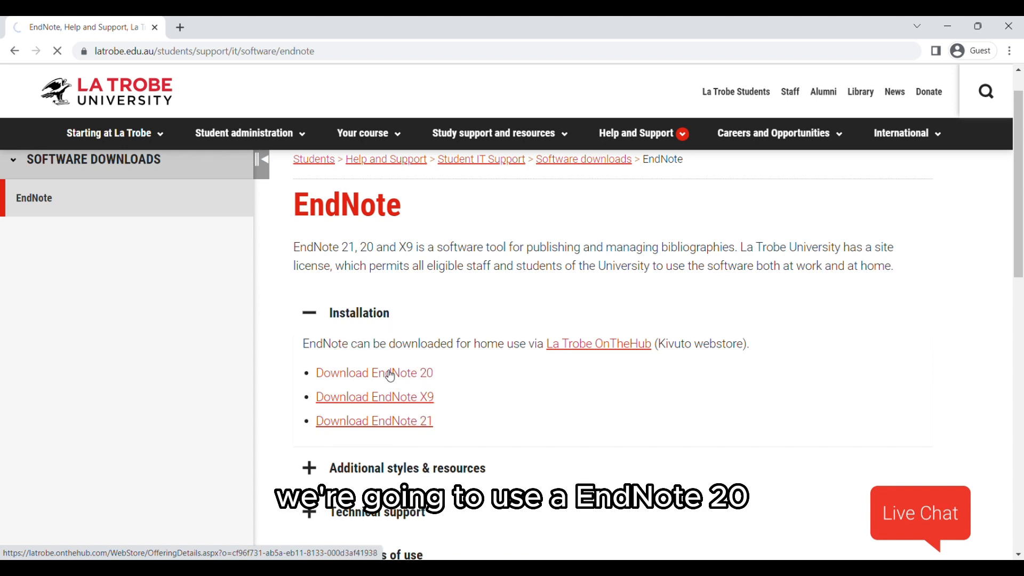
{"action": "left_click", "coordinate": [374, 373]}
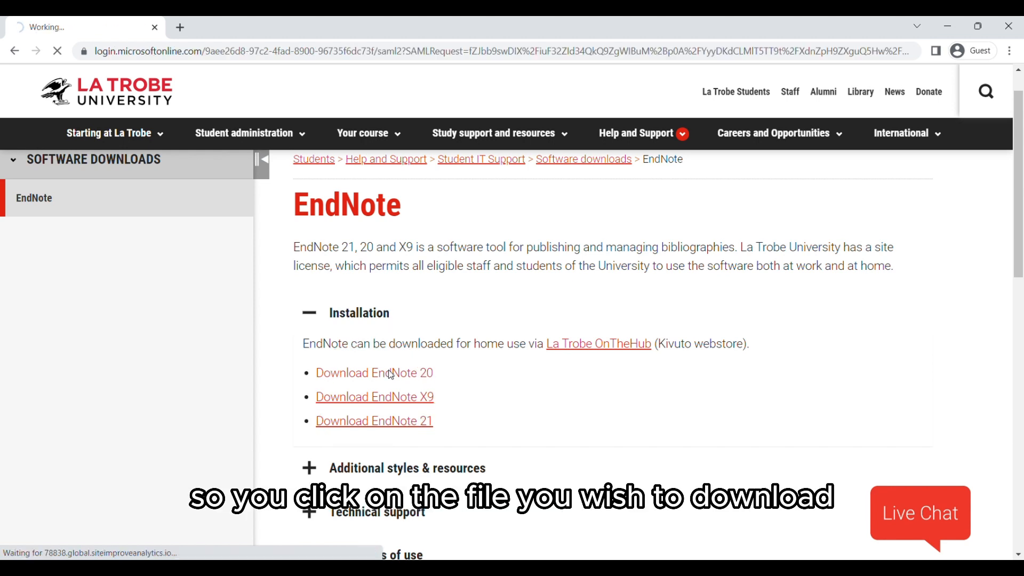
Add the free EndNote 20 to the cart and check out to Order Information.
{"action": "left_click", "coordinate": [374, 373]}
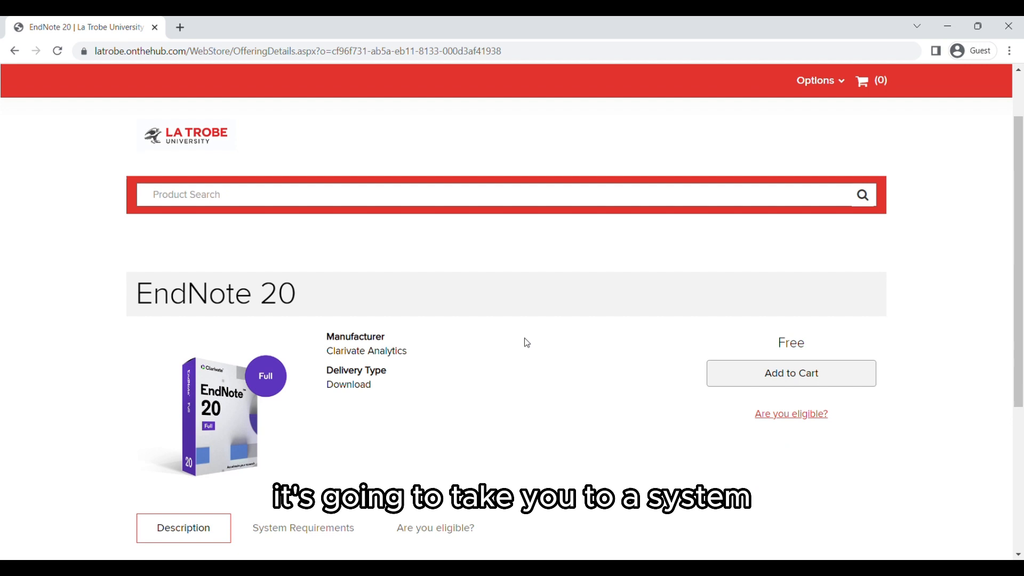
{"action": "scroll", "scroll_direction": "down", "scroll_amount": 3}
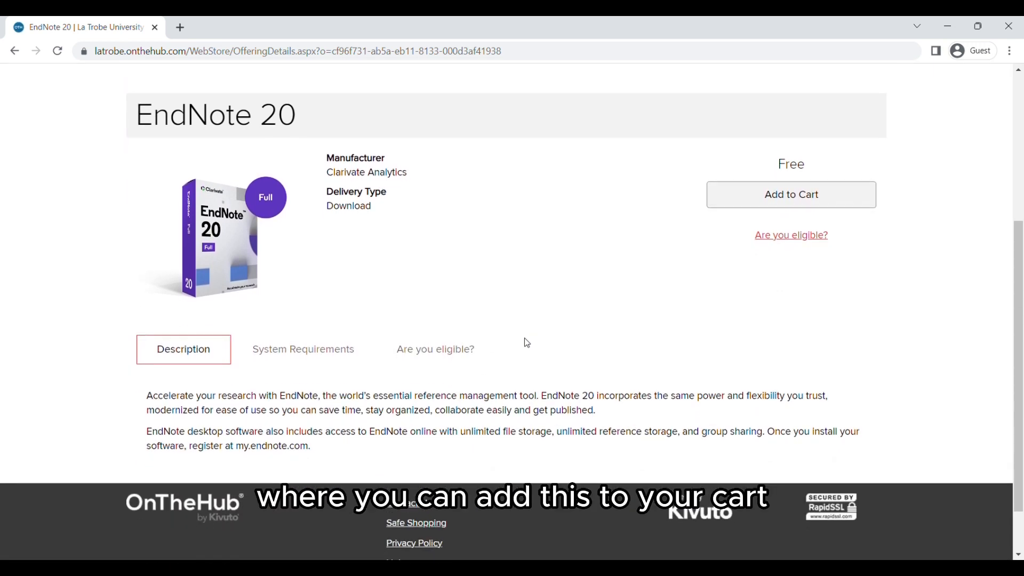
{"action": "mouse_move", "coordinate": [792, 204]}
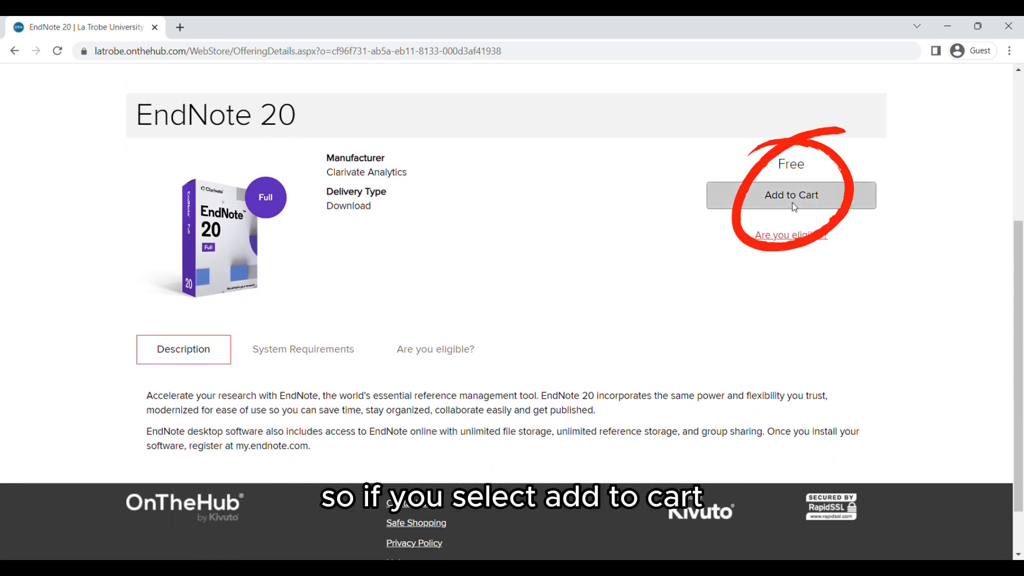
{"action": "left_click", "coordinate": [791, 196]}
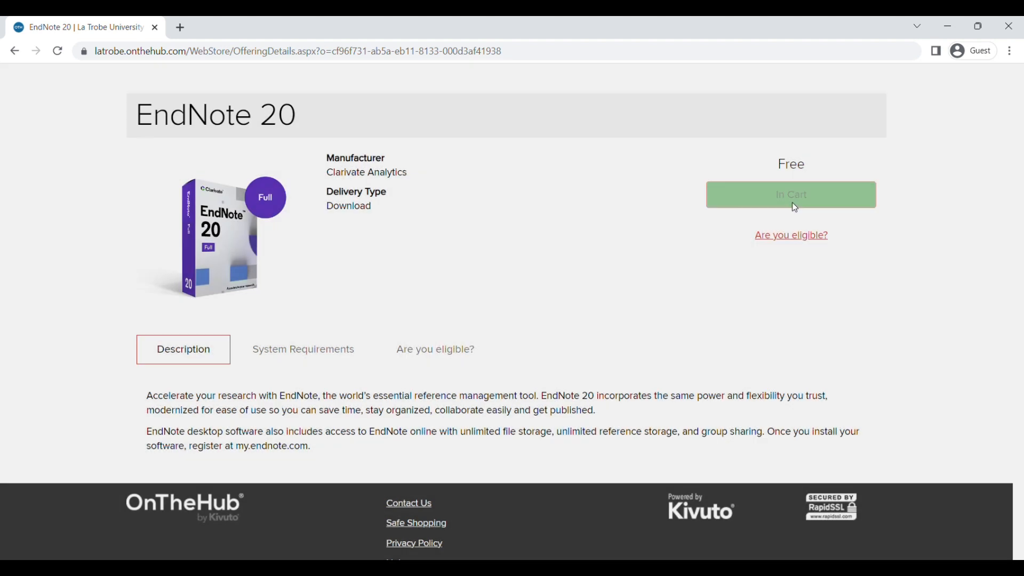
{"action": "left_click", "coordinate": [791, 194]}
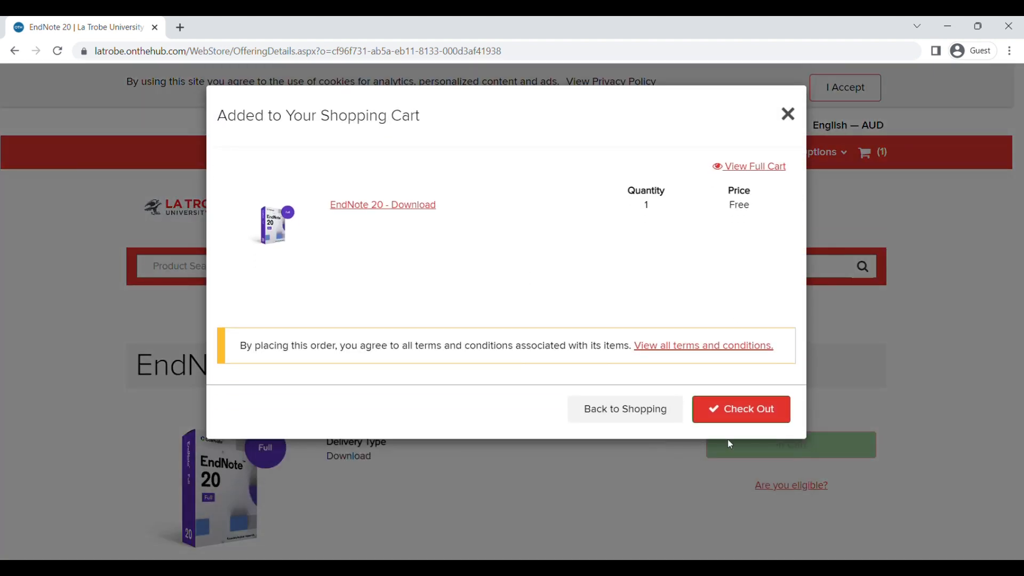
{"action": "left_click", "coordinate": [740, 409]}
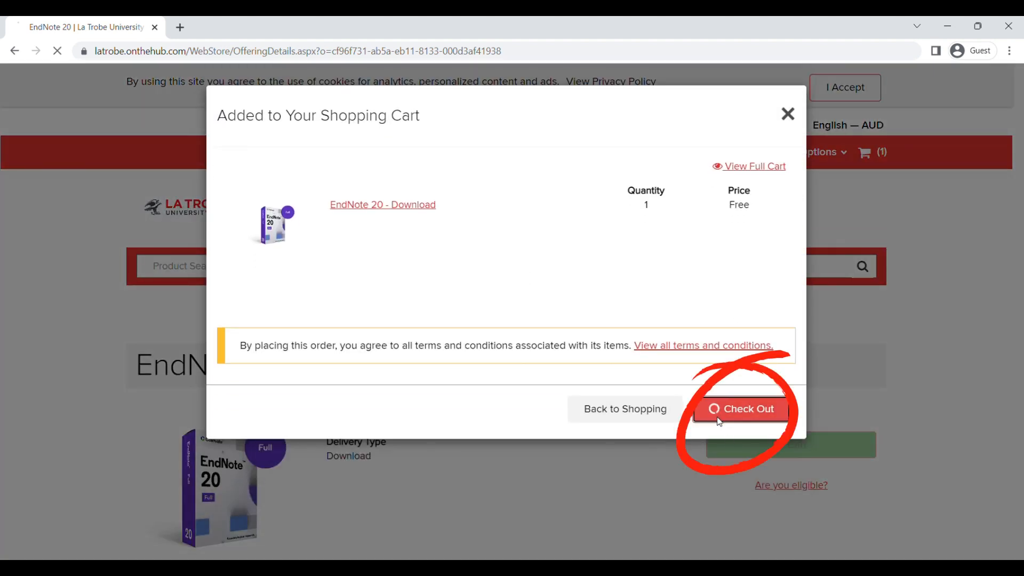
{"action": "left_click", "coordinate": [742, 409]}
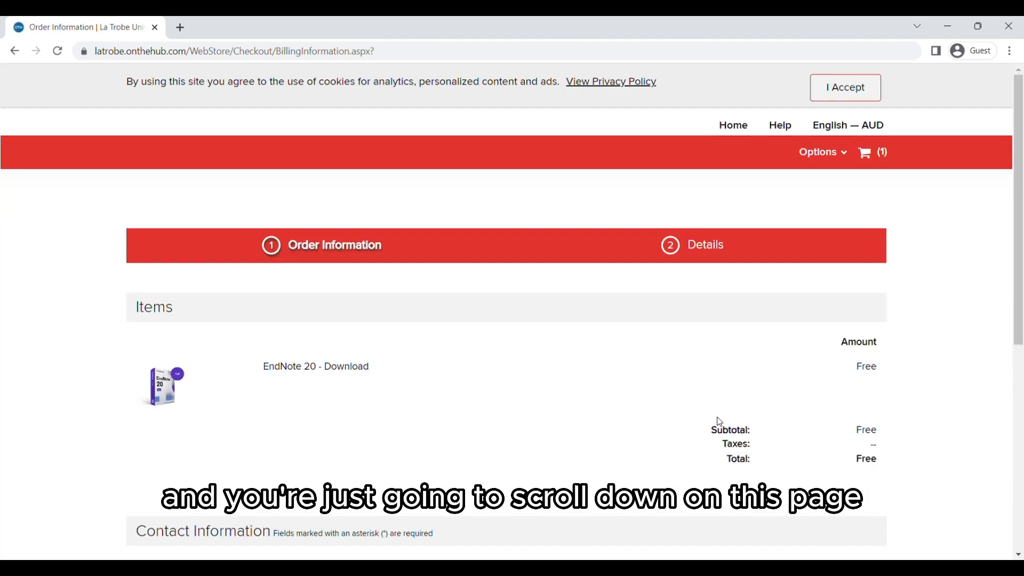
Open the 'EndNote 20 - Download' files from the Order Details page.
{"action": "scroll", "scroll_direction": "down", "scroll_amount": 3}
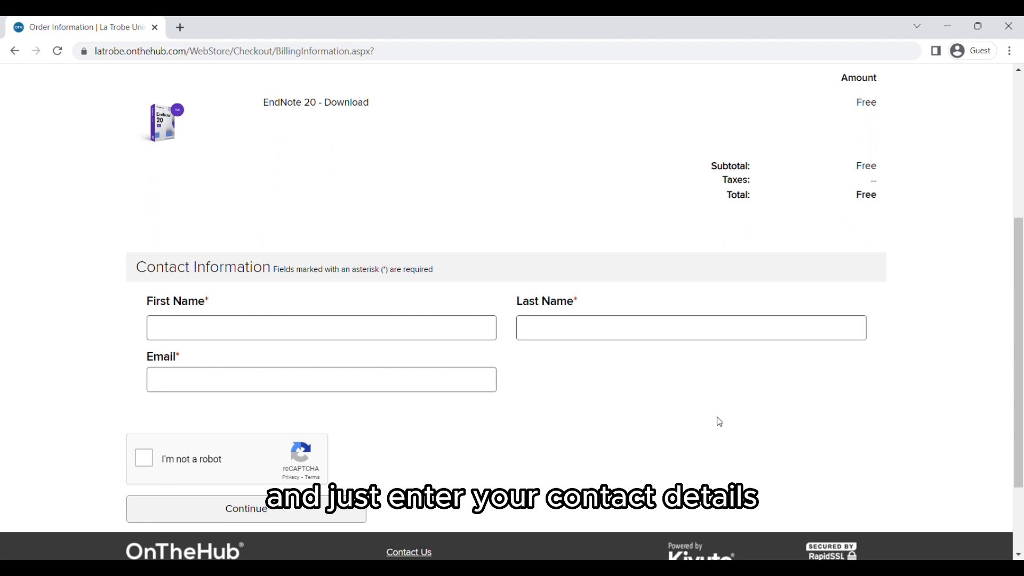
{"action": "scroll", "scroll_direction": "down", "scroll_amount": 3}
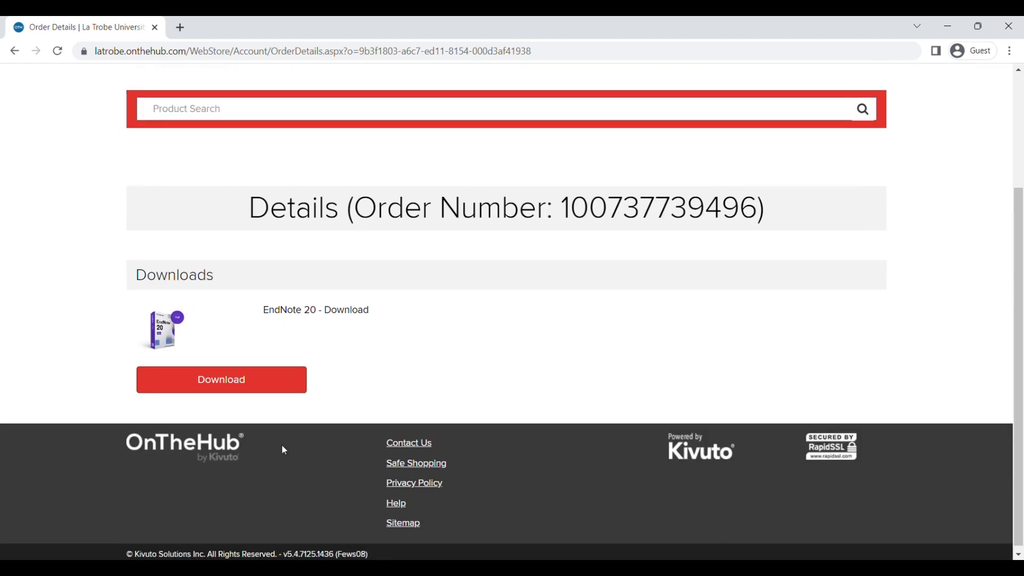
{"action": "left_click", "coordinate": [221, 379]}
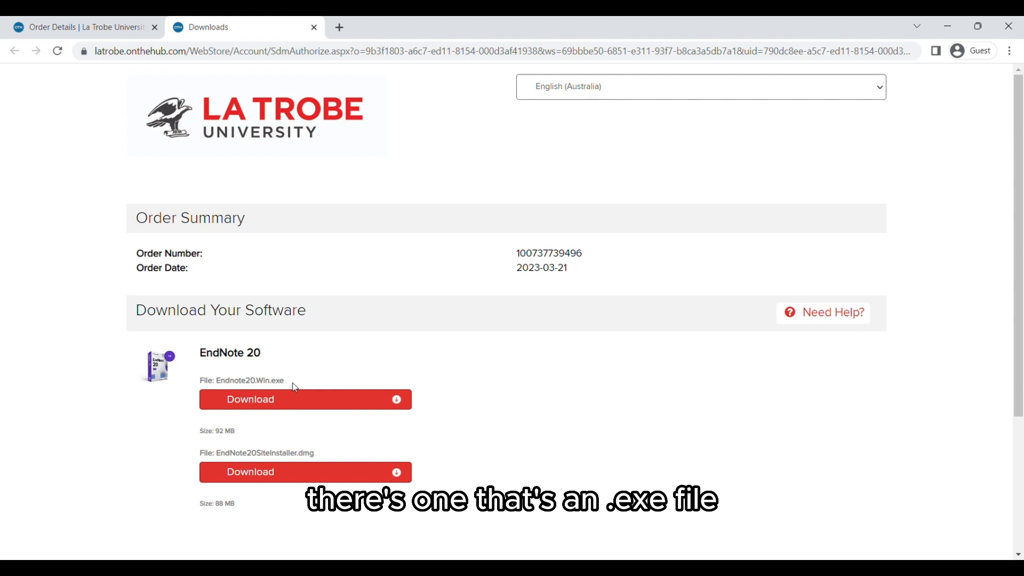
Download Endnote20.Win.exe and launch it to reach the EndNote 20 Setup welcome screen.
{"action": "double_click", "coordinate": [270, 380]}
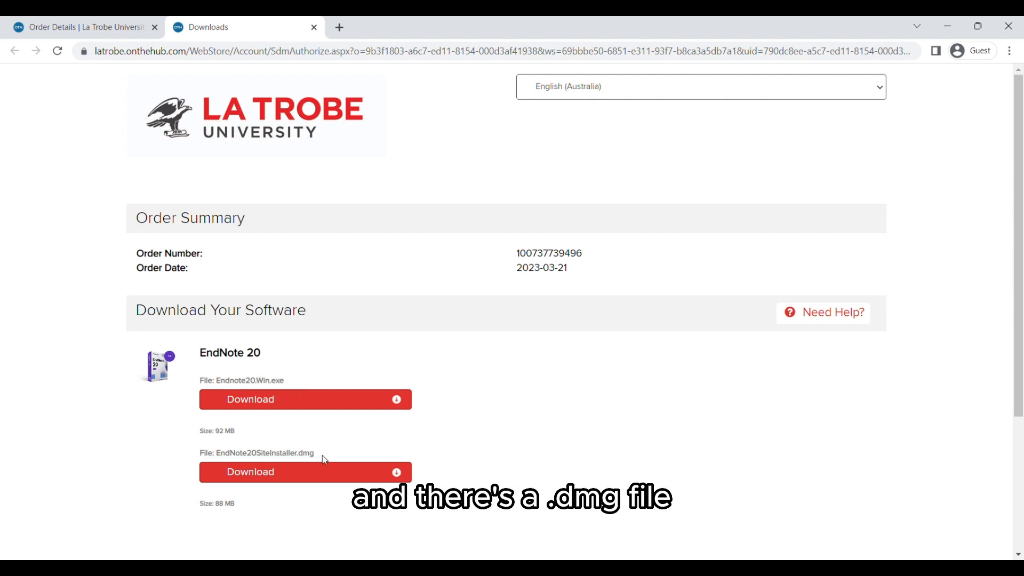
{"action": "double_click", "coordinate": [307, 453]}
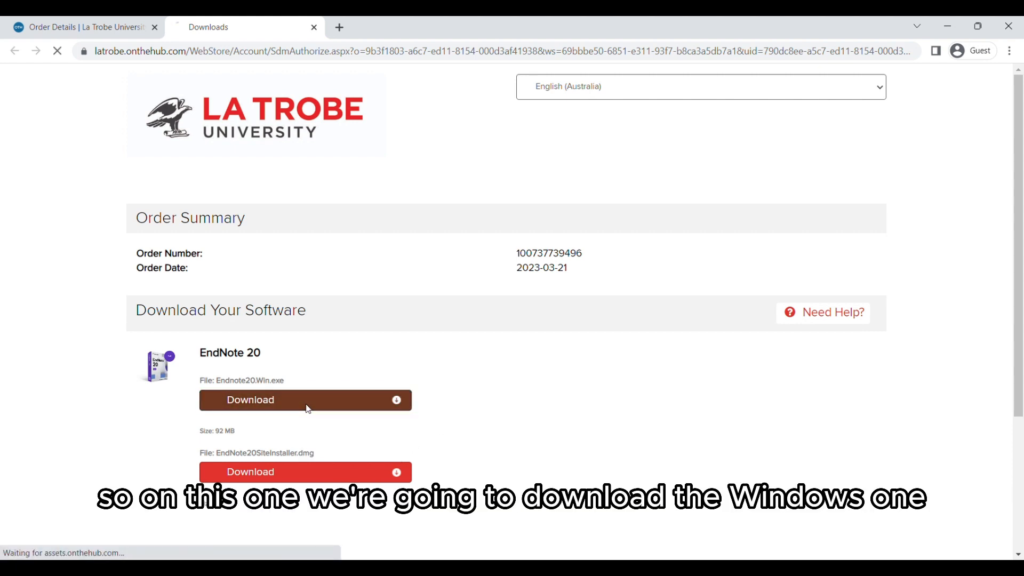
{"action": "left_click", "coordinate": [250, 400]}
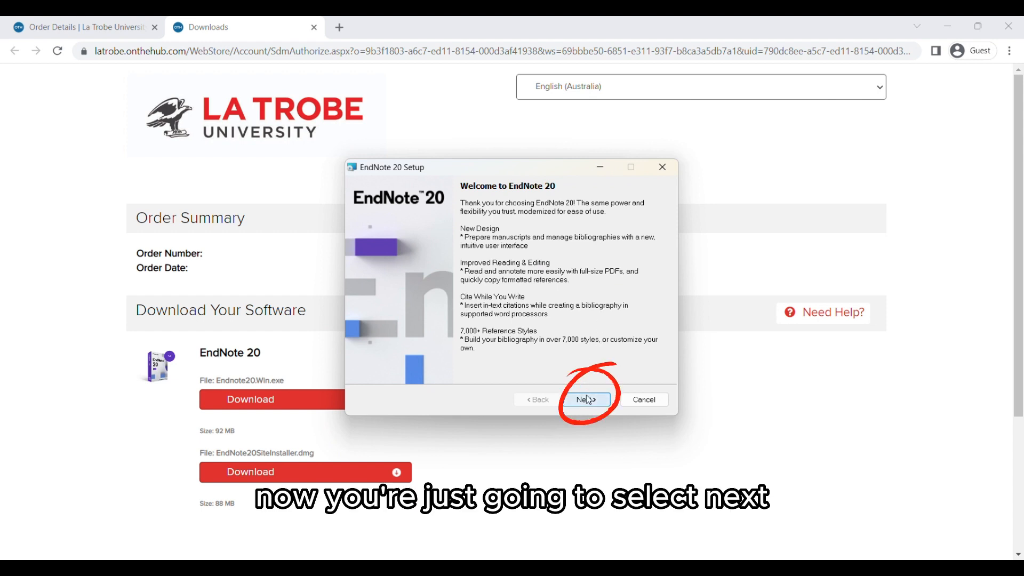
Accept the licence and install EndNote 20 as Typical in the default destination folder.
{"action": "left_click", "coordinate": [587, 400]}
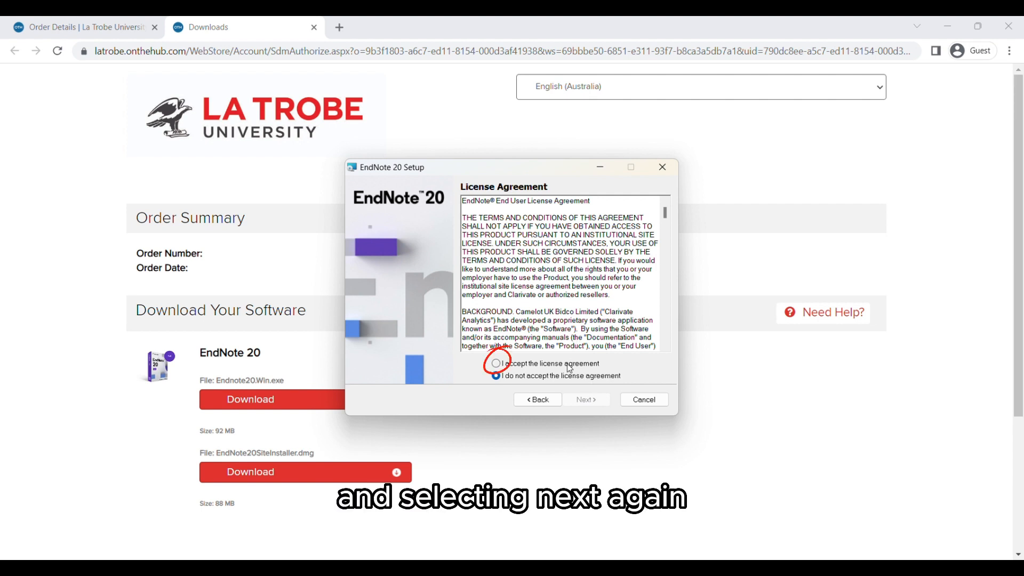
{"action": "left_click", "coordinate": [495, 363]}
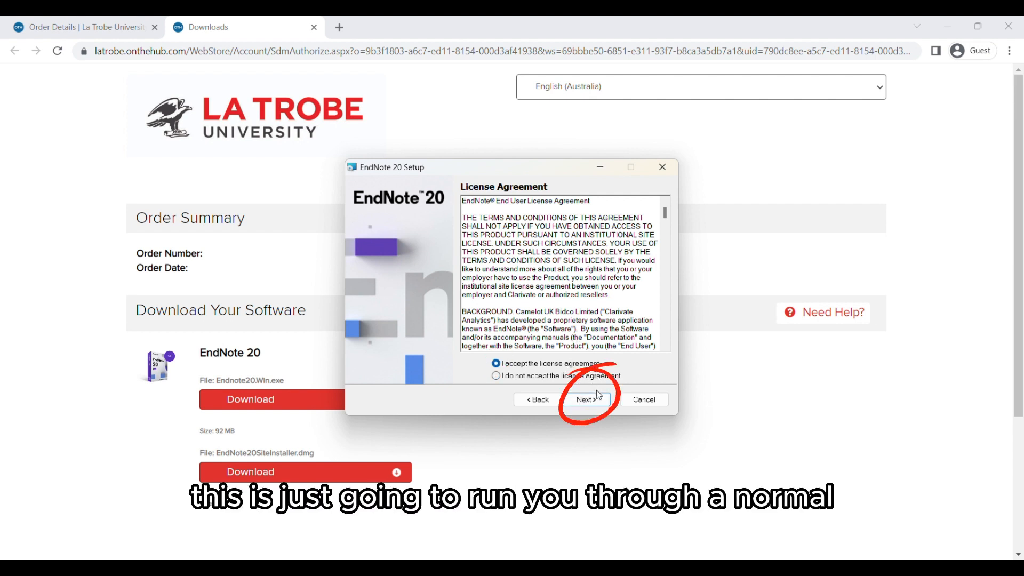
{"action": "left_click", "coordinate": [587, 400]}
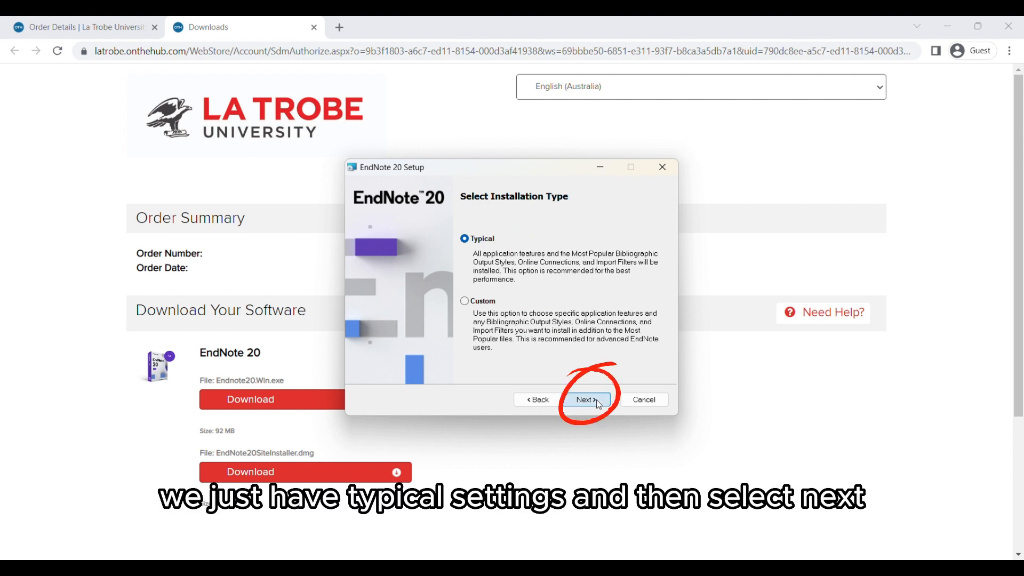
{"action": "left_click", "coordinate": [586, 400]}
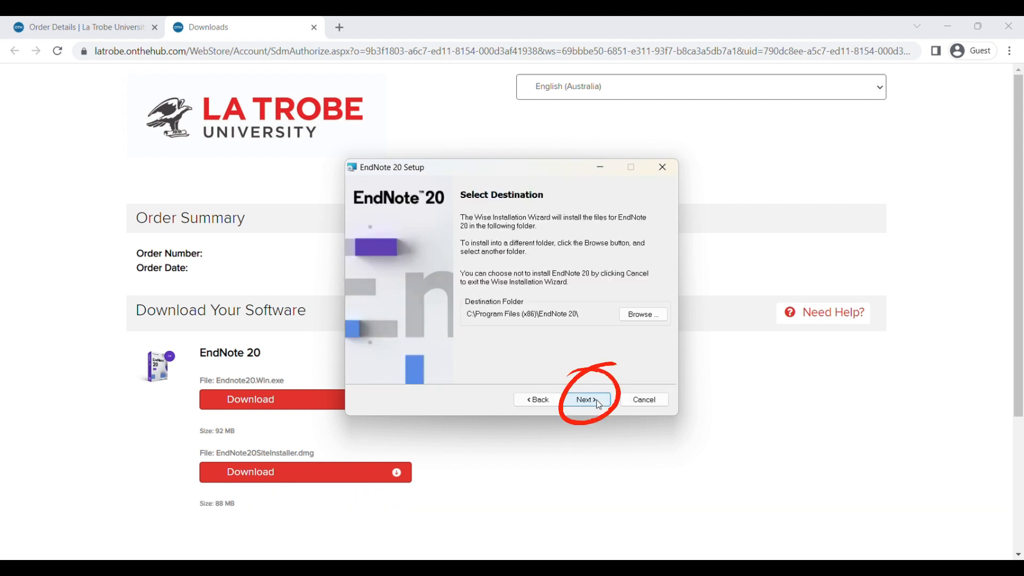
{"action": "left_click", "coordinate": [587, 400]}
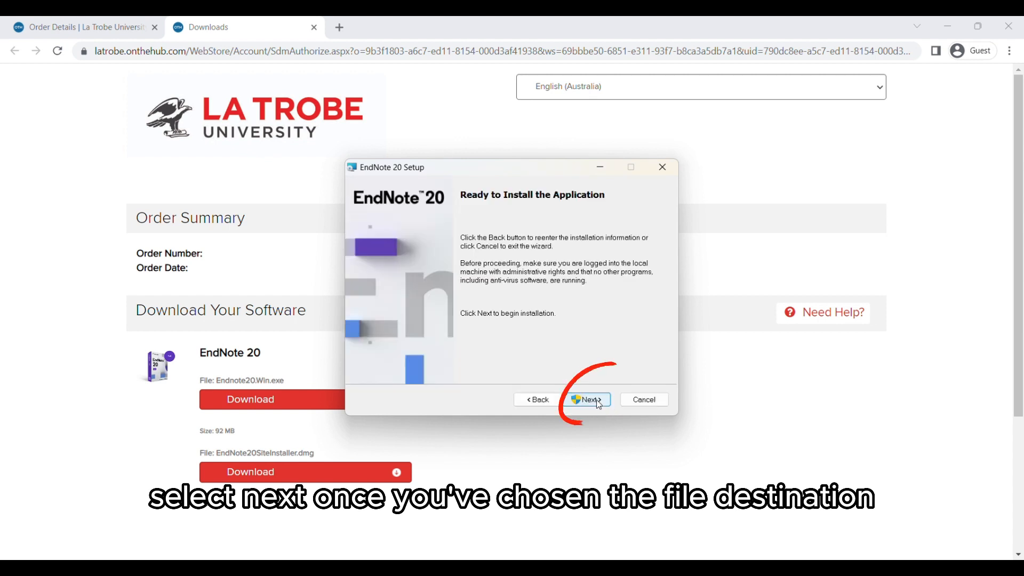
{"action": "left_click", "coordinate": [588, 399]}
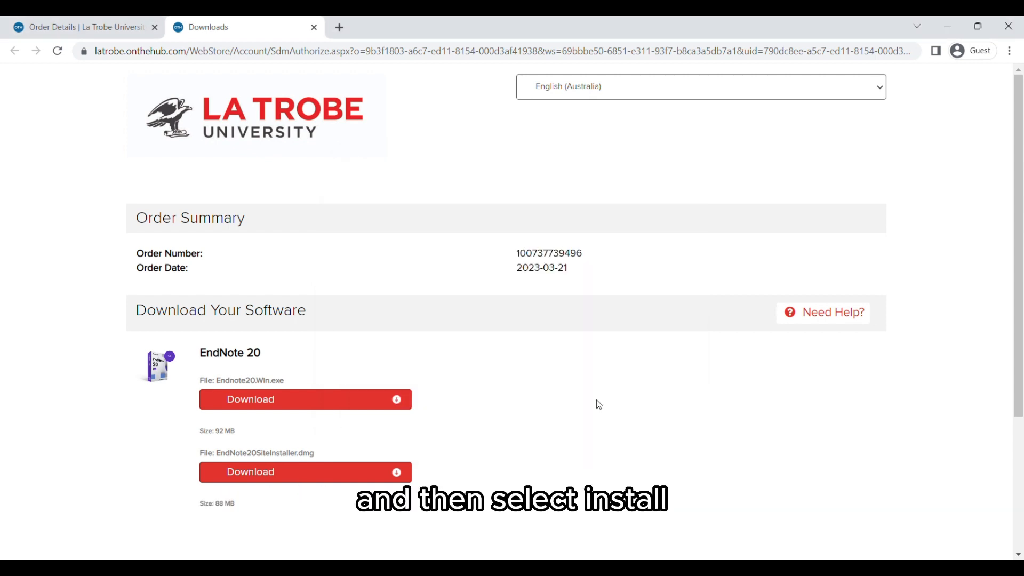
{"action": "left_click", "coordinate": [250, 398]}
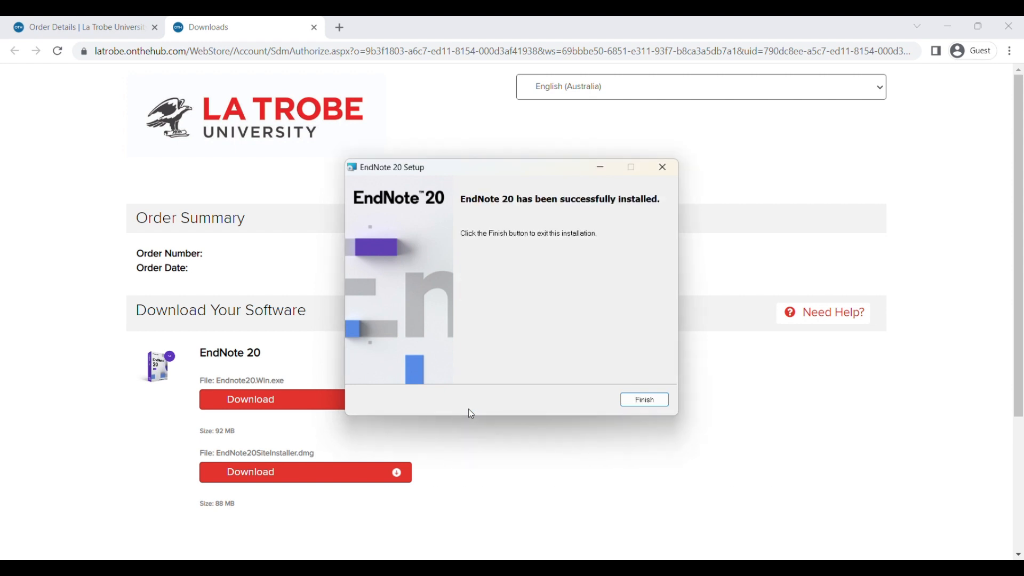
Close the installer, then download, install and finish the EndNote 20.5 update.
{"action": "left_click", "coordinate": [644, 400]}
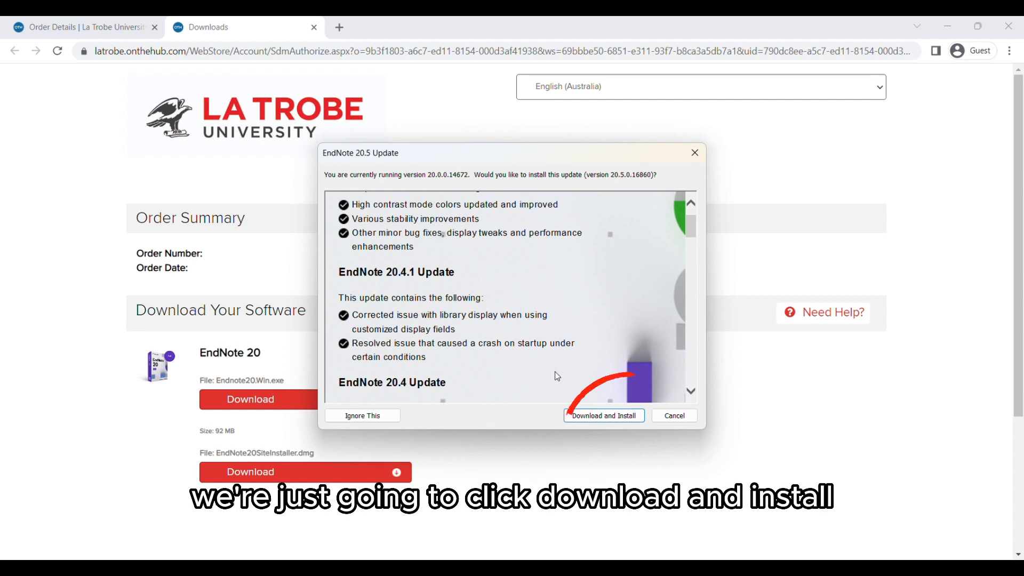
{"action": "left_click", "coordinate": [603, 416]}
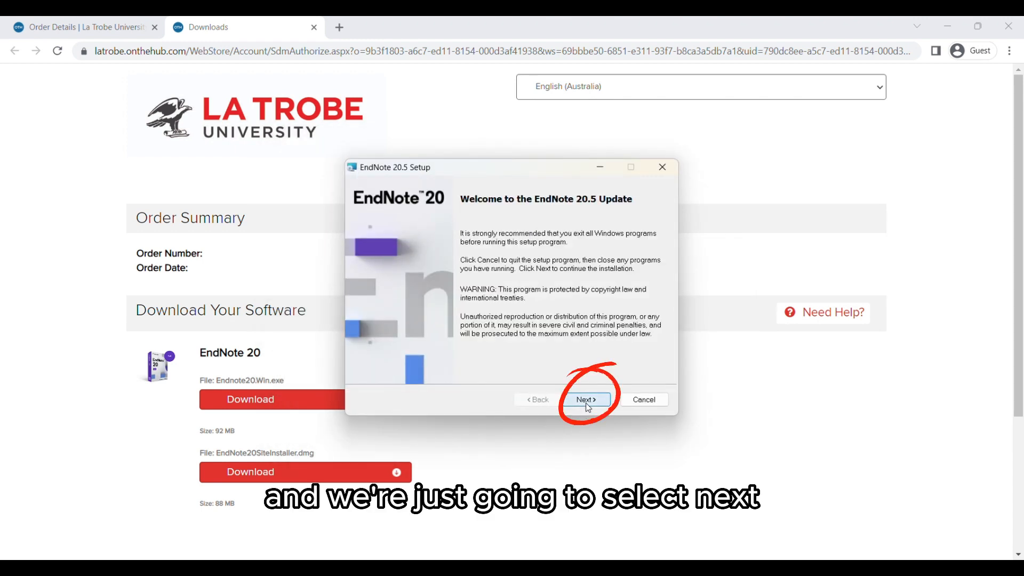
{"action": "left_click", "coordinate": [586, 399]}
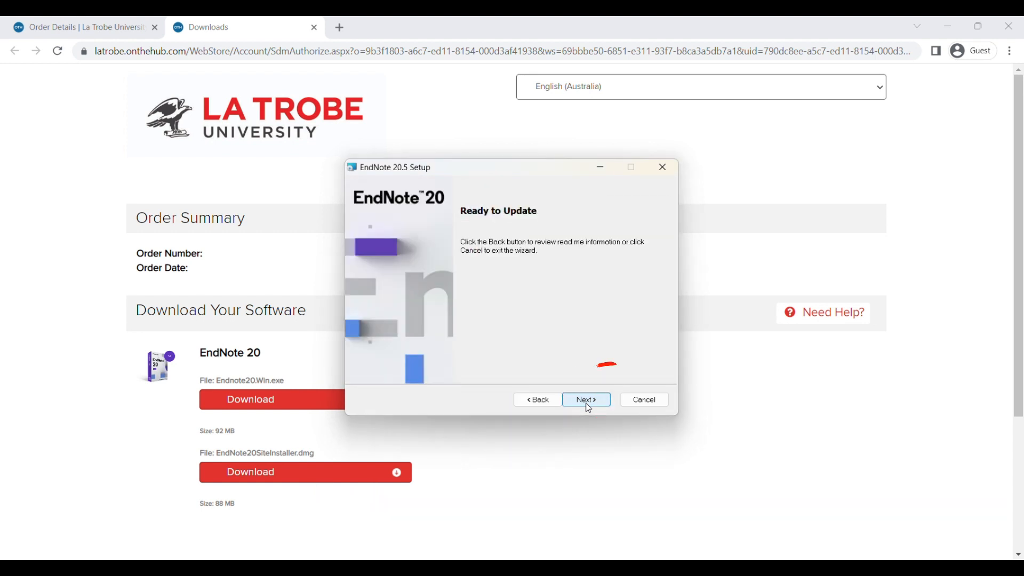
{"action": "left_click", "coordinate": [586, 399]}
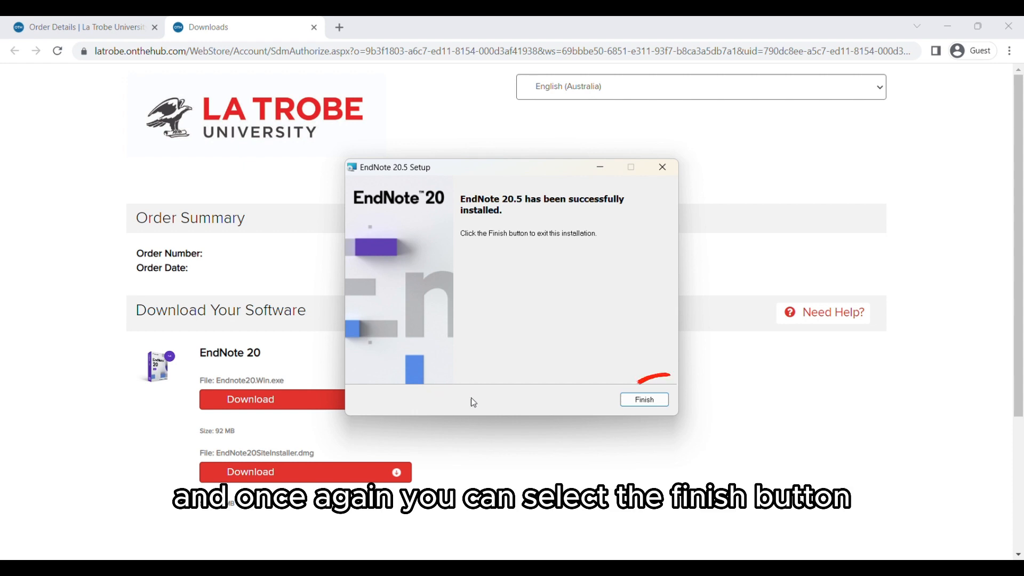
{"action": "left_click", "coordinate": [644, 400]}
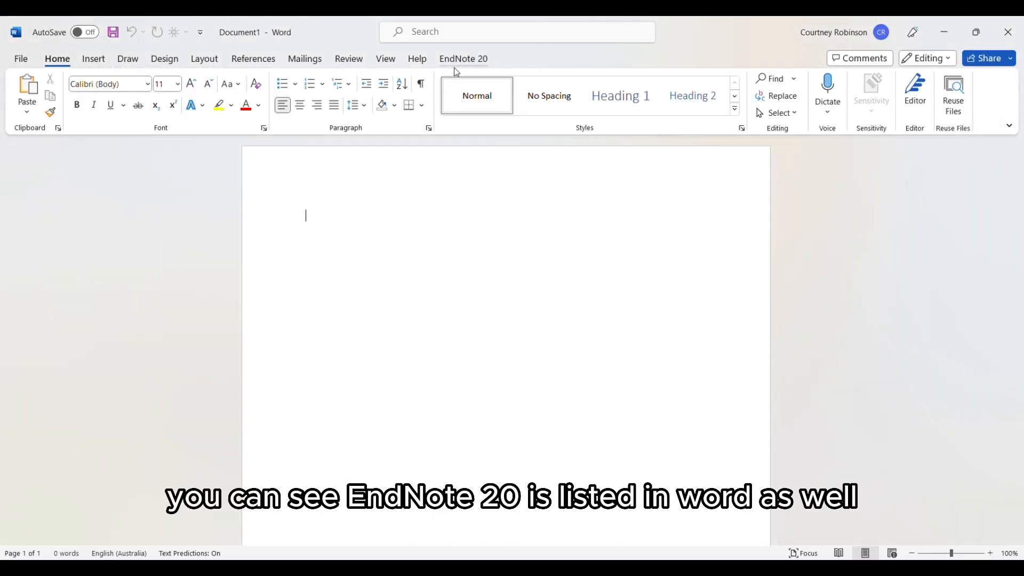
Open the EndNote 20 tab on Word's ribbon in a blank document.
{"action": "left_click", "coordinate": [463, 59]}
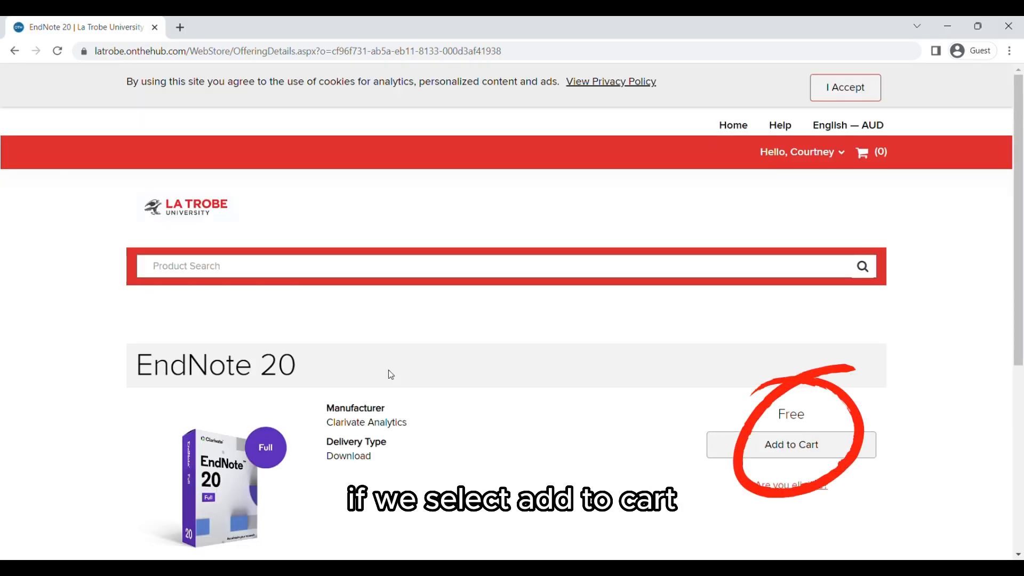
Retry Add to Cart, then use the error's 'here' link and View Details to reopen the download.
{"action": "left_click", "coordinate": [791, 445]}
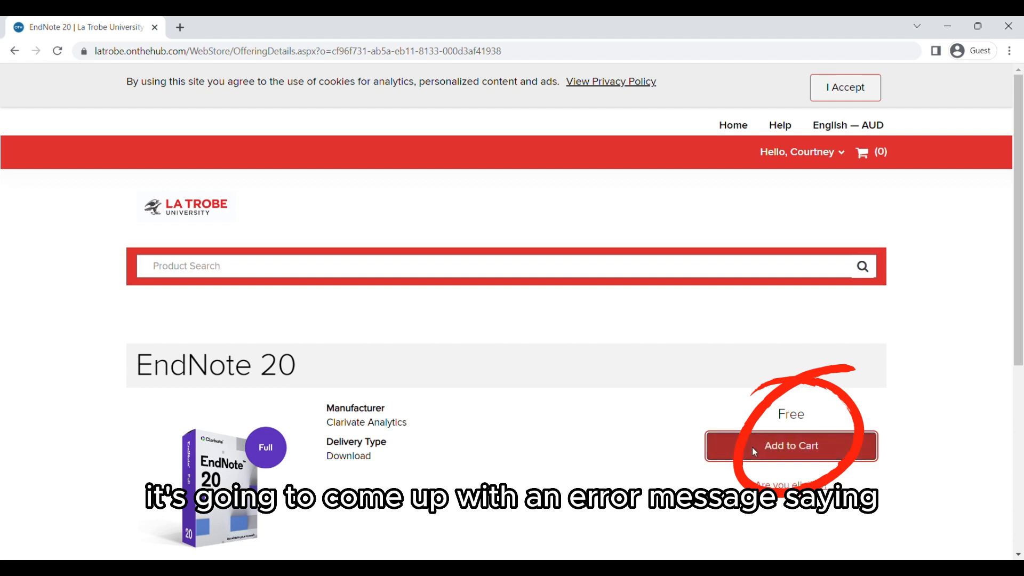
{"action": "left_click", "coordinate": [791, 446]}
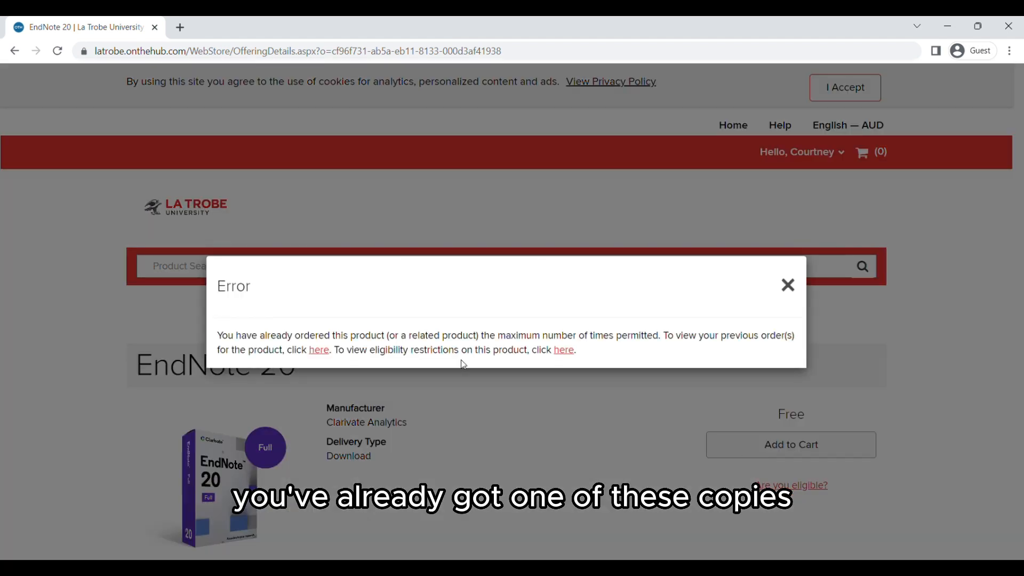
{"action": "left_click", "coordinate": [318, 350]}
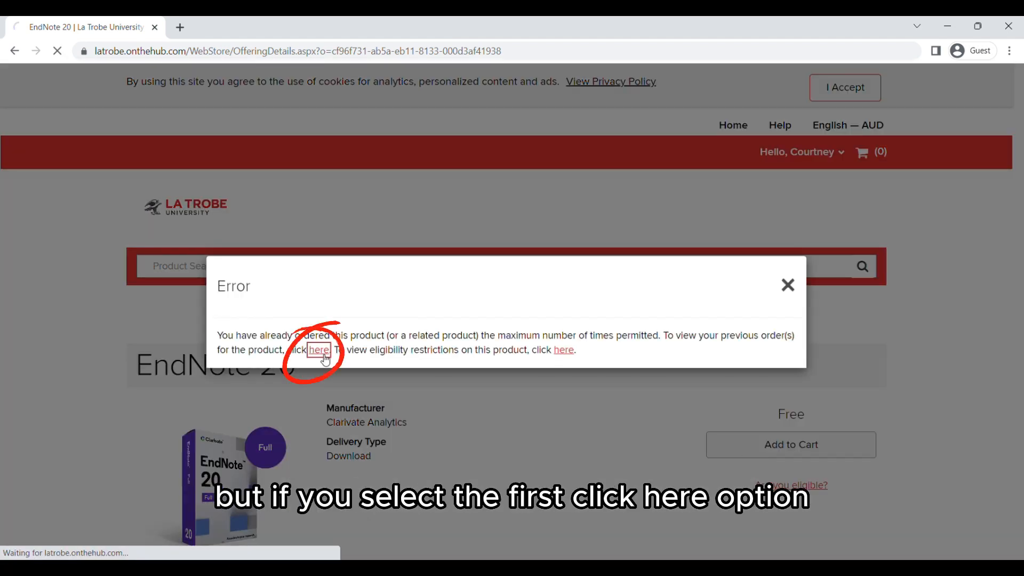
{"action": "left_click", "coordinate": [319, 350]}
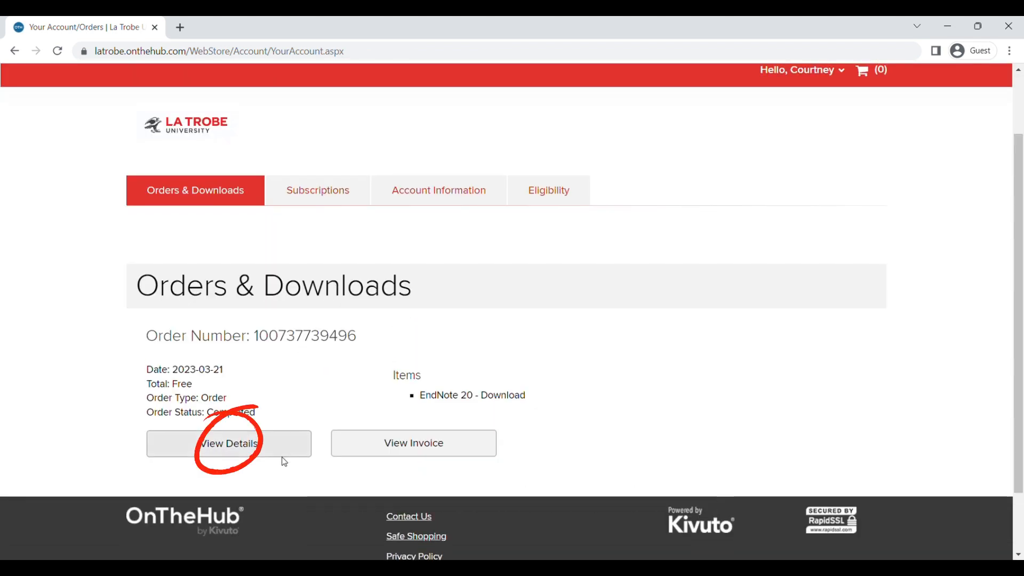
{"action": "left_click", "coordinate": [228, 444]}
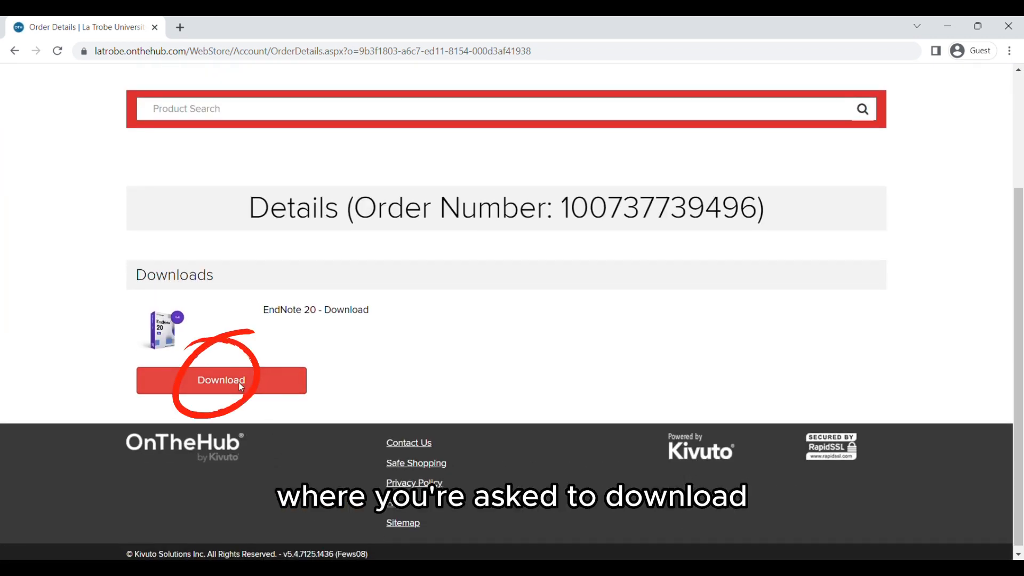
{"action": "left_click", "coordinate": [220, 380]}
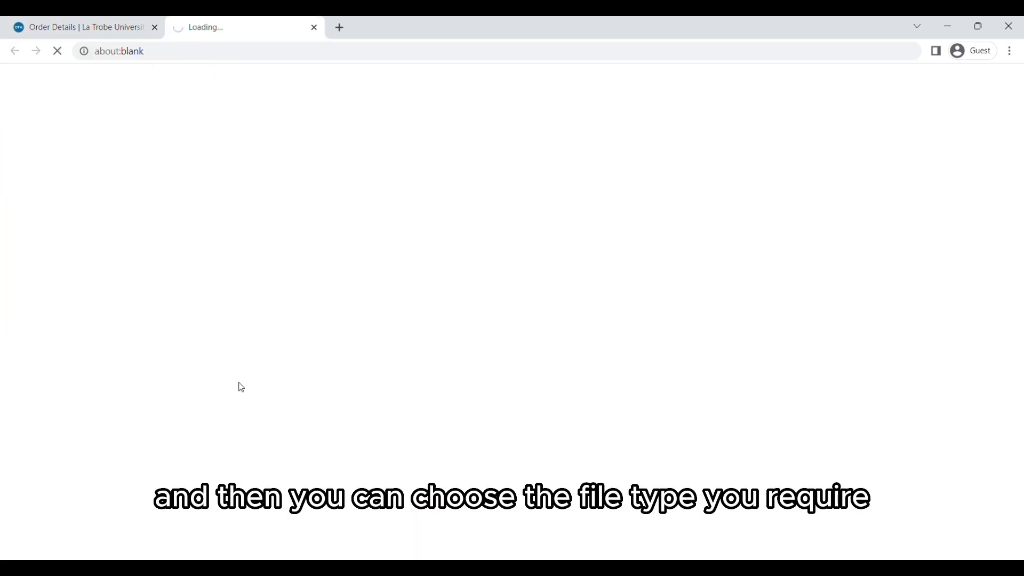